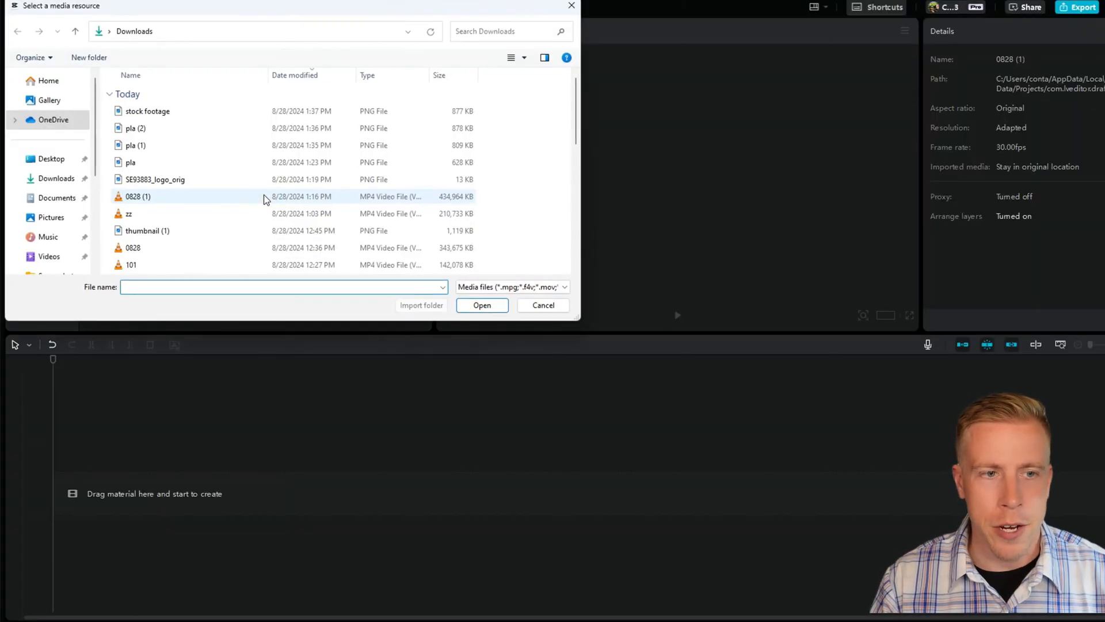
Step: Import the 0828 (1) video from Downloads and place it on the timeline
{"action": "left_click", "coordinate": [481, 305]}
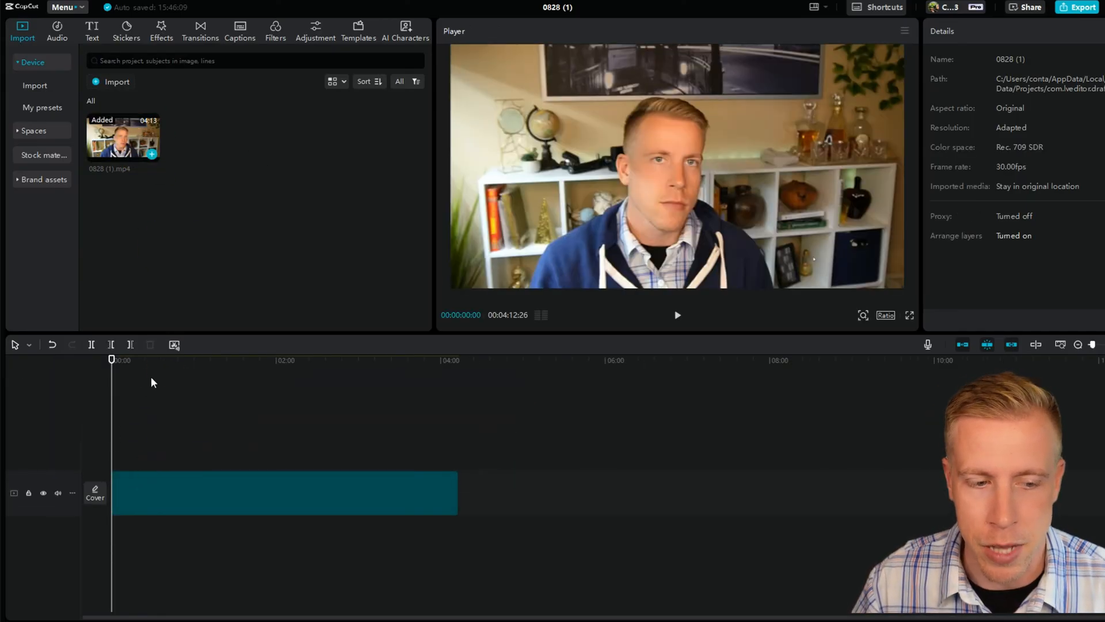
Step: Select the 0828 (1) clip and show the Vlog music track list
{"action": "left_click", "coordinate": [282, 492]}
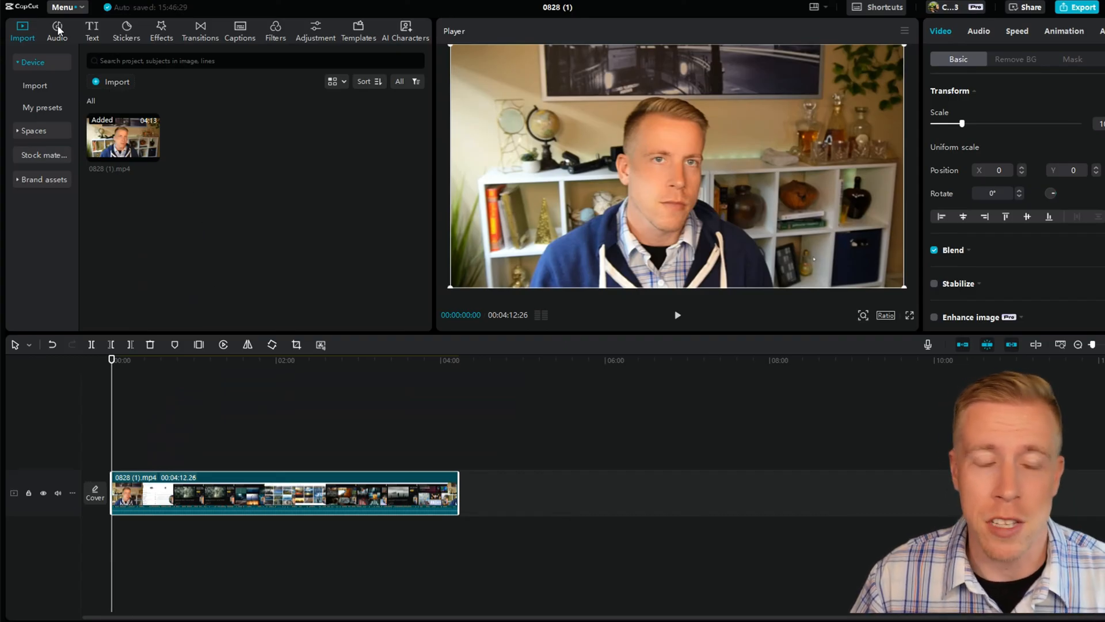
{"action": "left_click", "coordinate": [57, 29]}
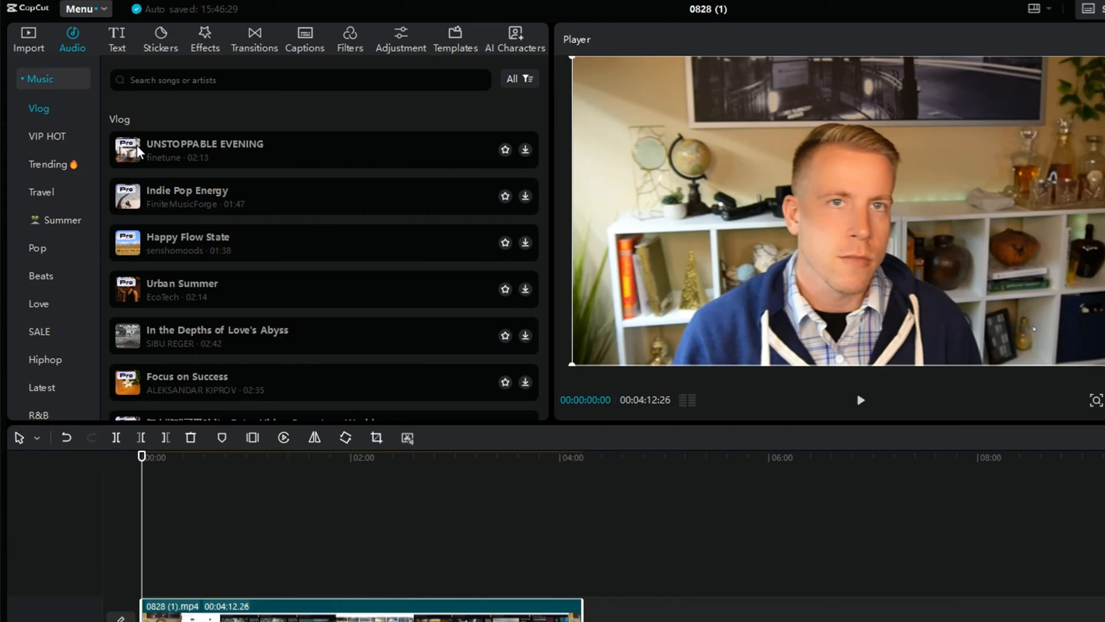
Step: Show the Artlist Sound Effects library in the browser
{"action": "left_click", "coordinate": [282, 492]}
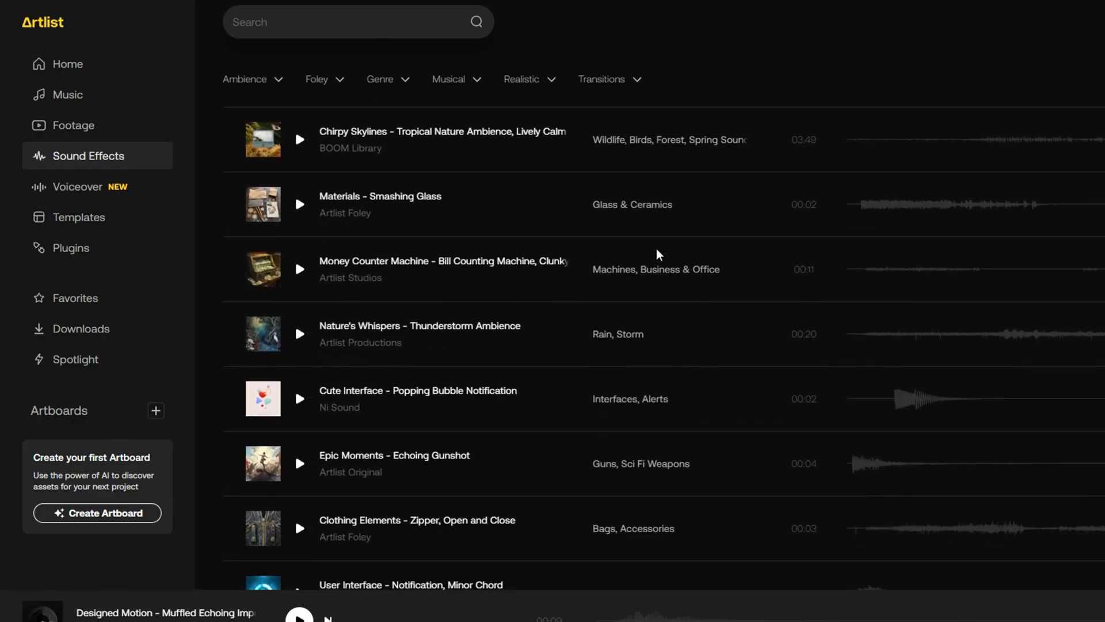
Step: Browse further Artlist sound effects like water whooshes, then return to CapCut
{"action": "scroll", "scroll_direction": "down", "scroll_amount": 3}
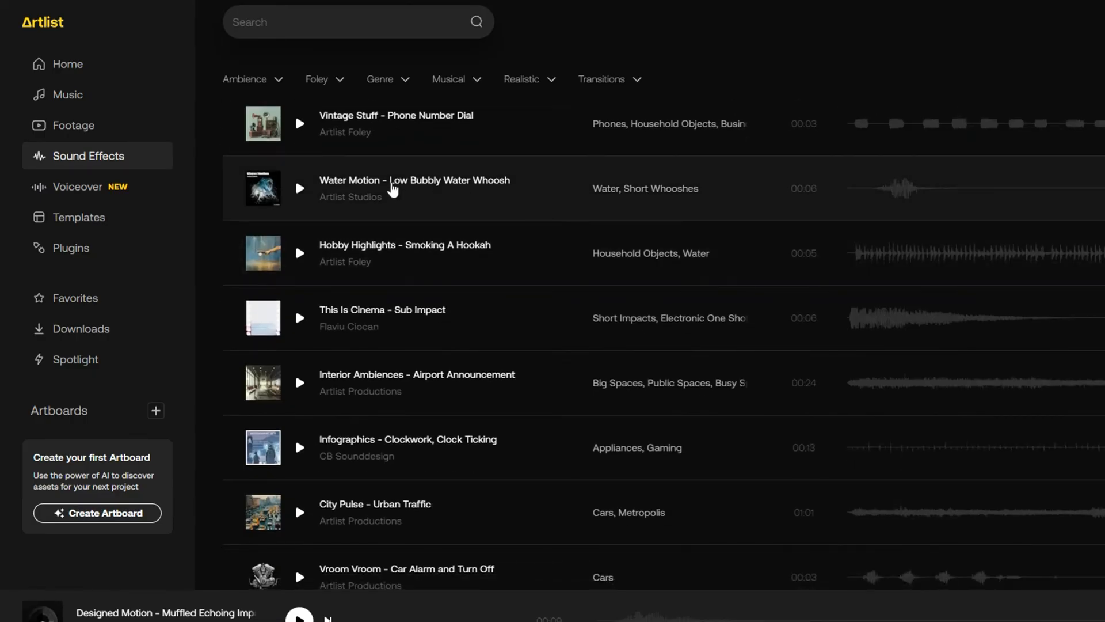
{"action": "left_click", "coordinate": [414, 188]}
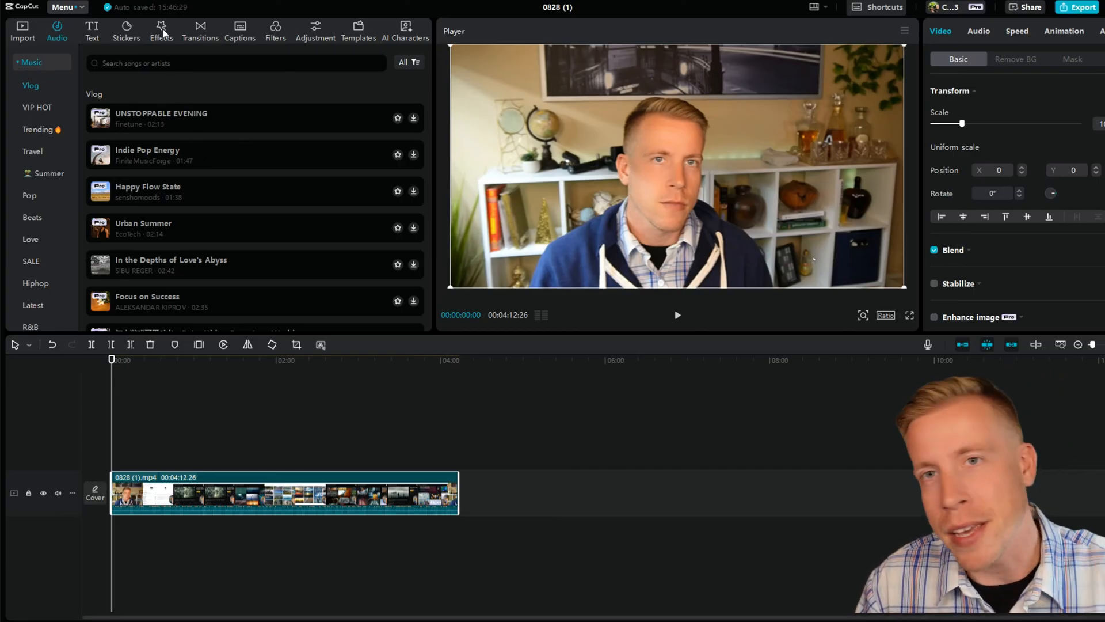
Step: Preview trending Pro video effects such as Tracking Shot and Datamosh on the clip
{"action": "left_click", "coordinate": [161, 31]}
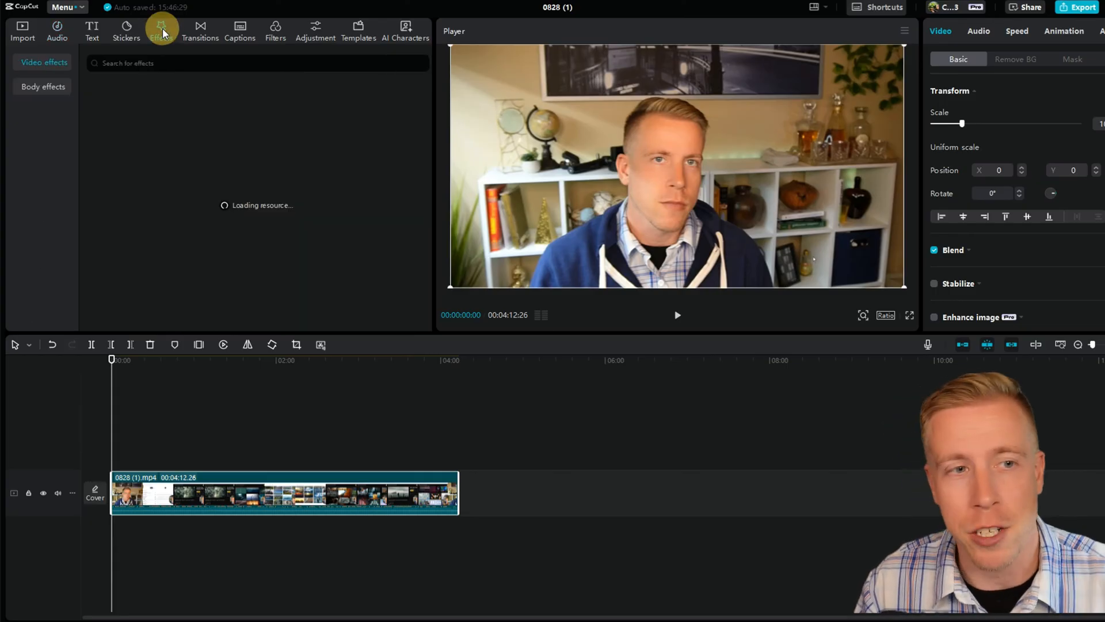
{"action": "left_click", "coordinate": [161, 27]}
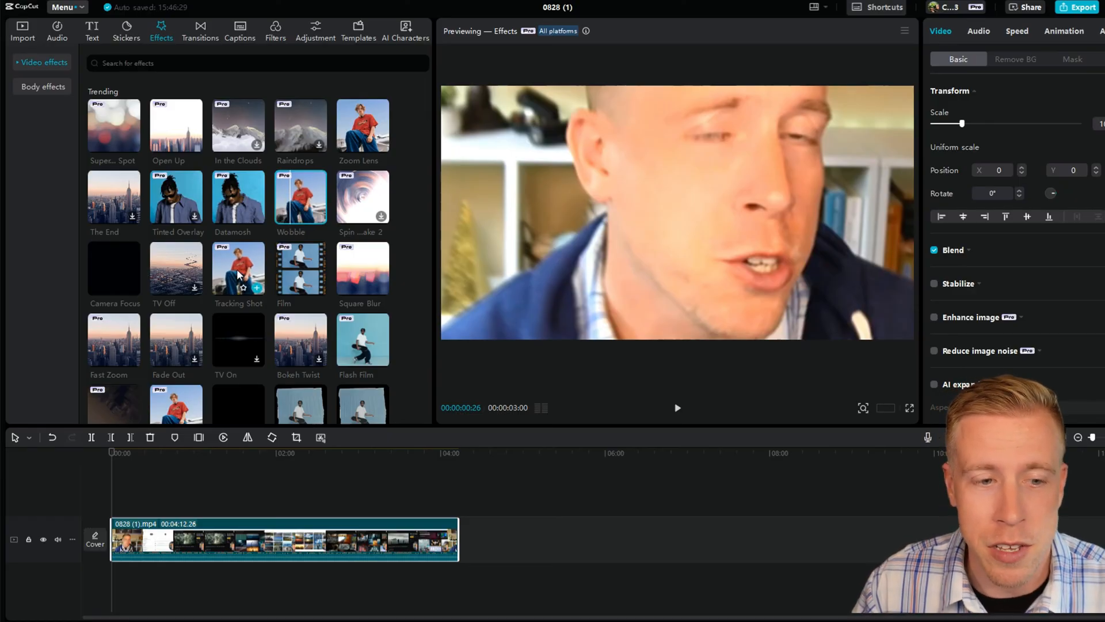
{"action": "left_click", "coordinate": [675, 407]}
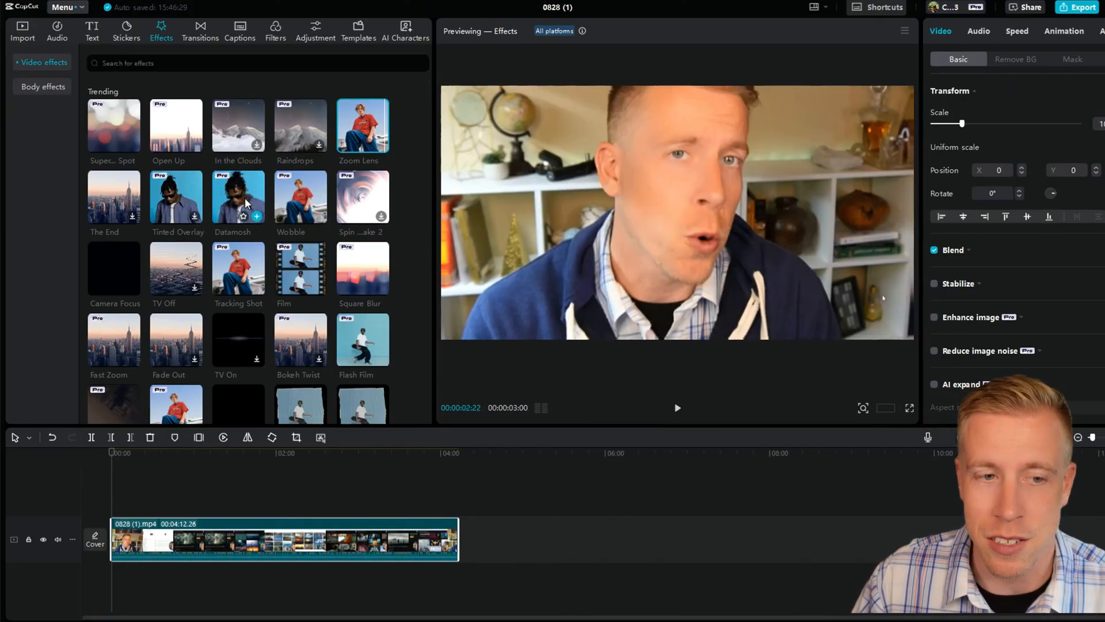
{"action": "left_click", "coordinate": [676, 407]}
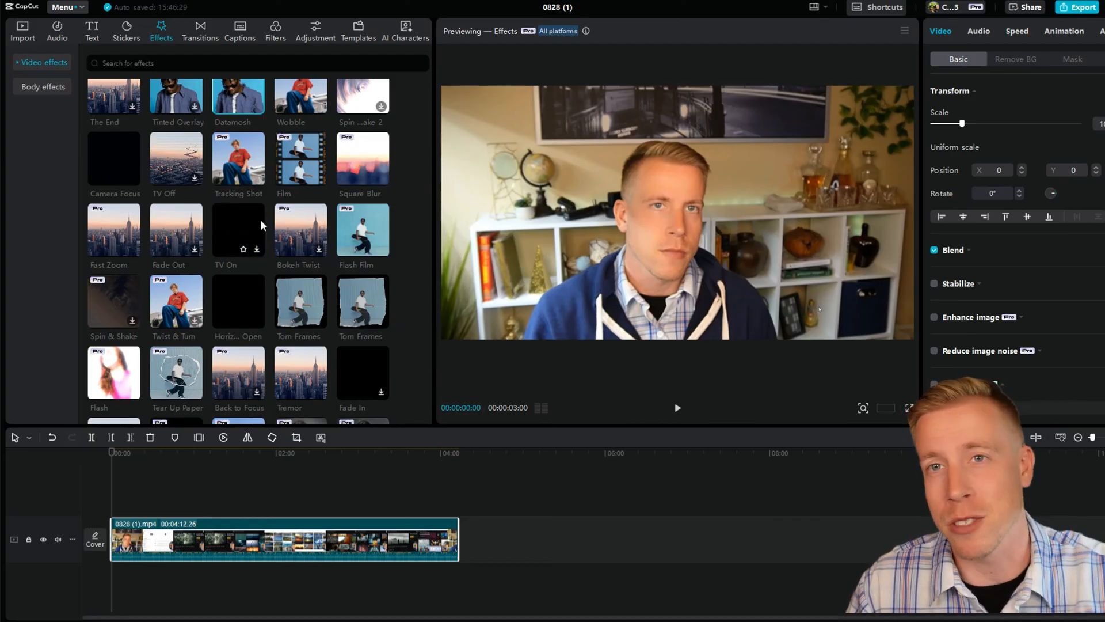
{"action": "scroll", "scroll_direction": "down", "scroll_amount": 3}
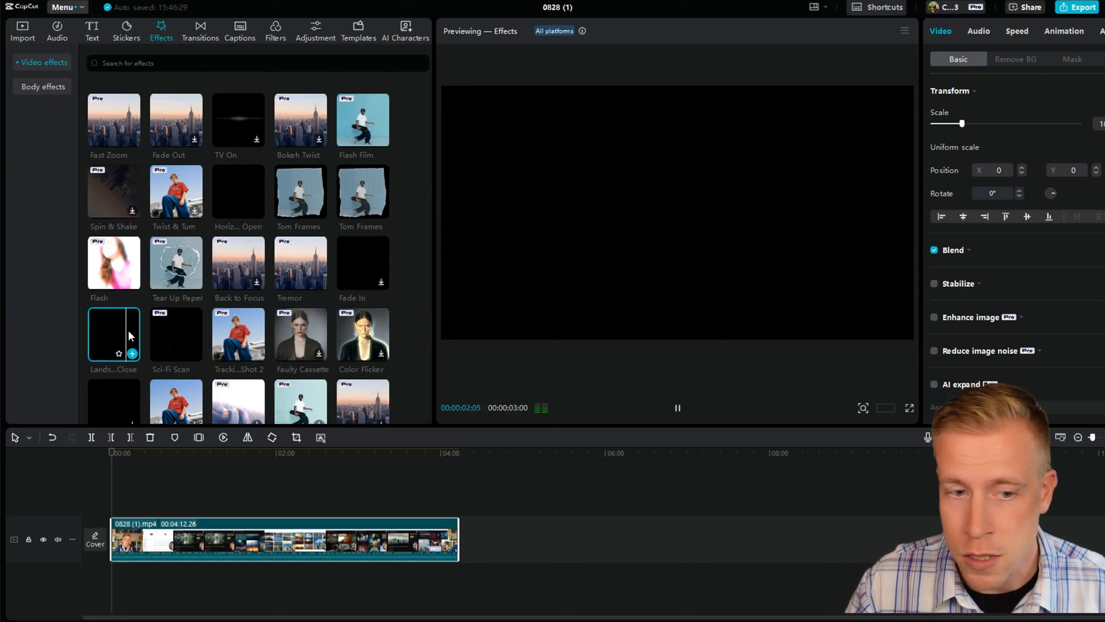
Step: Browse trending transitions, then import zz.mp4 onto the timeline in place of 0828 (1).mp4
{"action": "left_click", "coordinate": [199, 31]}
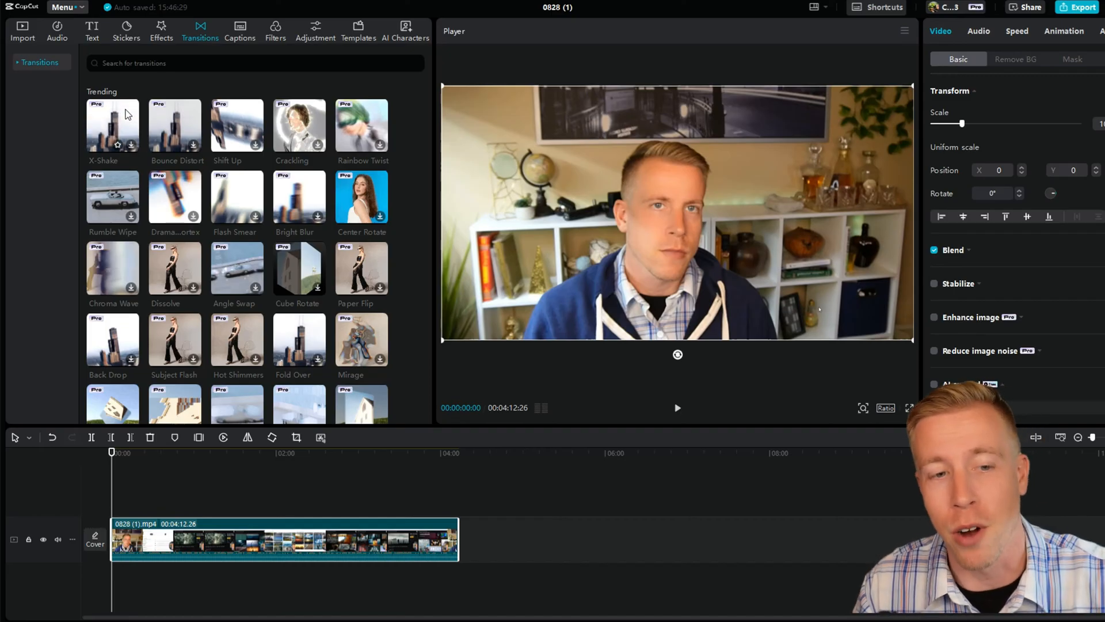
{"action": "left_click", "coordinate": [22, 30]}
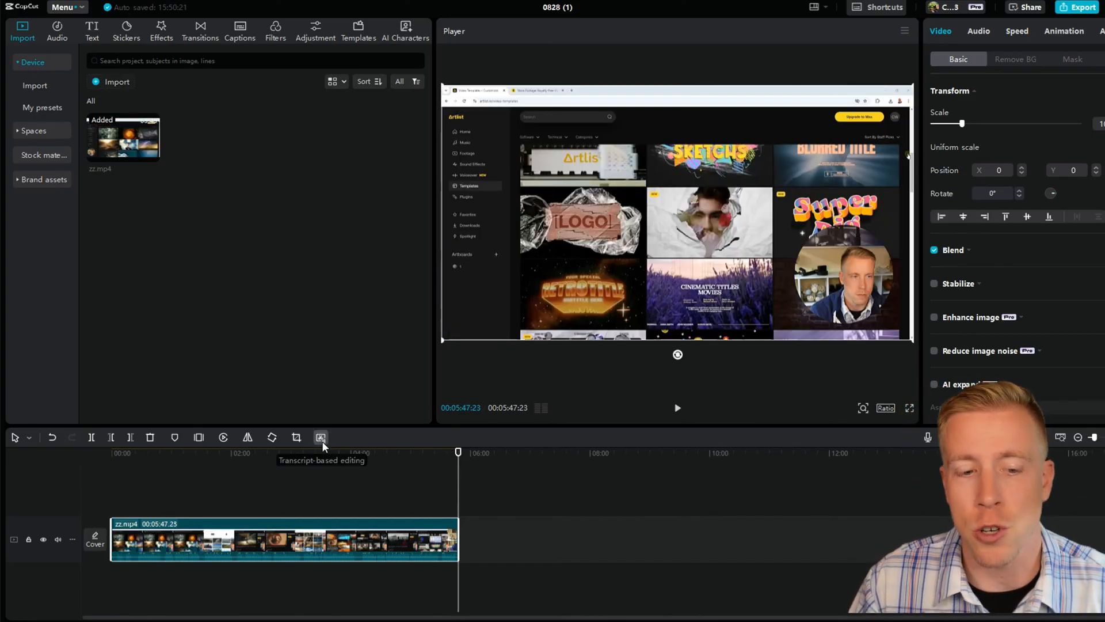
Step: Transcribe zz.mp4 and remove pauses, hesitations and repetitions, trimming it to about 4:14
{"action": "left_click", "coordinate": [321, 438]}
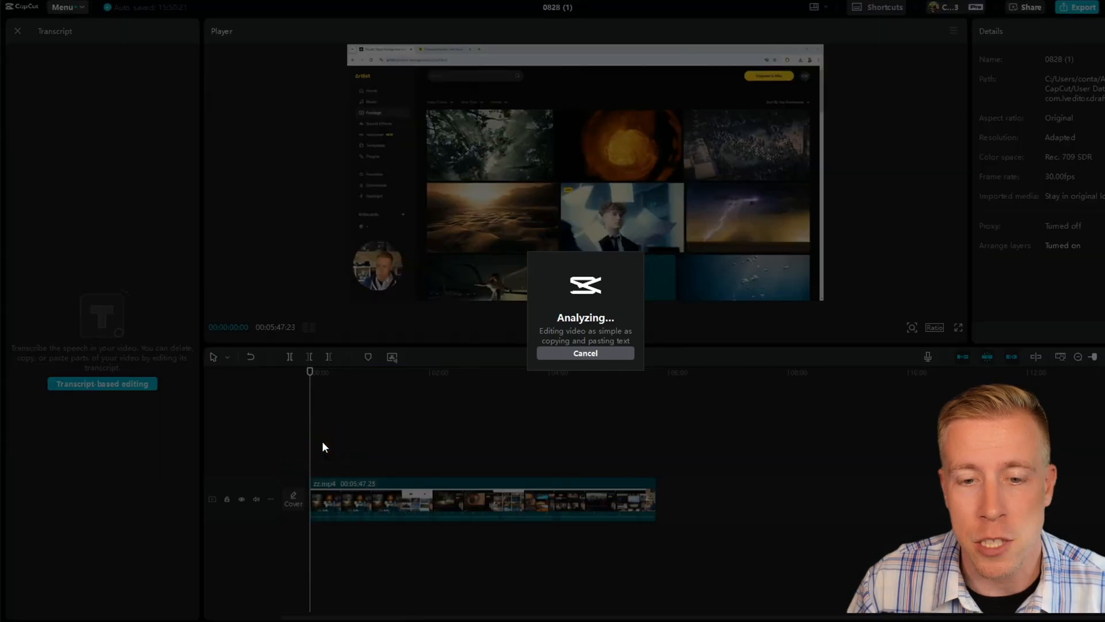
{"action": "mouse_move", "coordinate": [423, 406]}
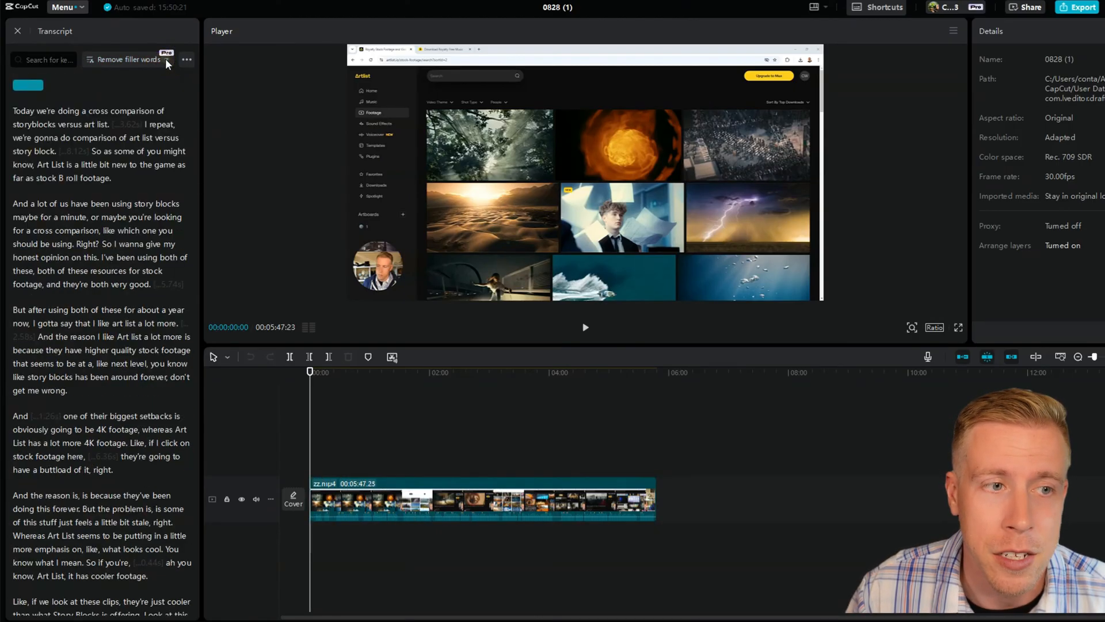
{"action": "left_click", "coordinate": [126, 58]}
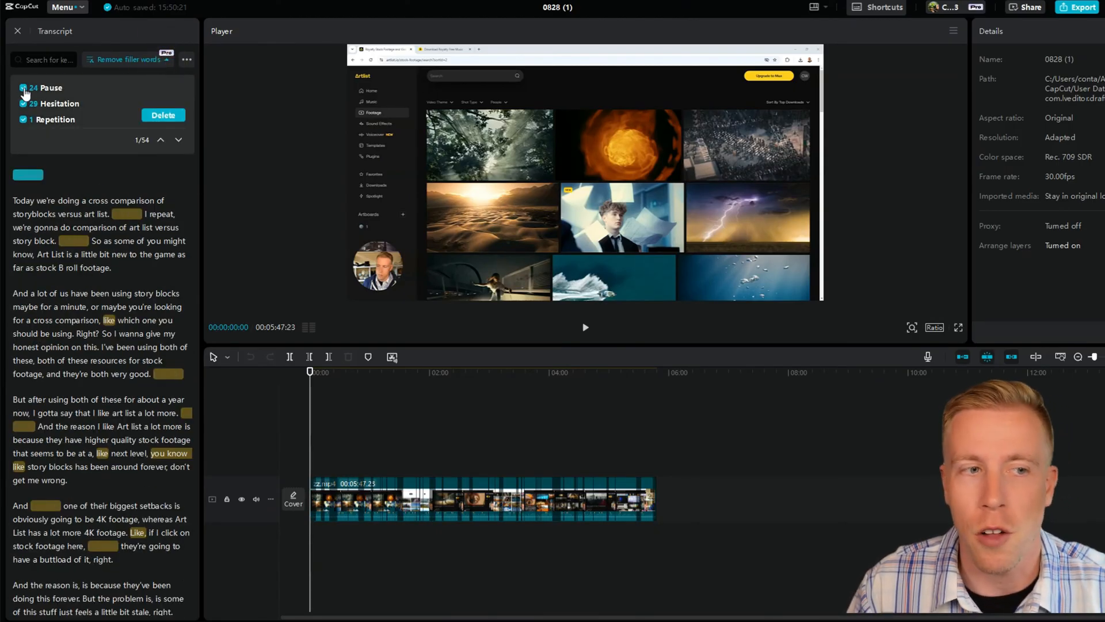
{"action": "left_click", "coordinate": [23, 104]}
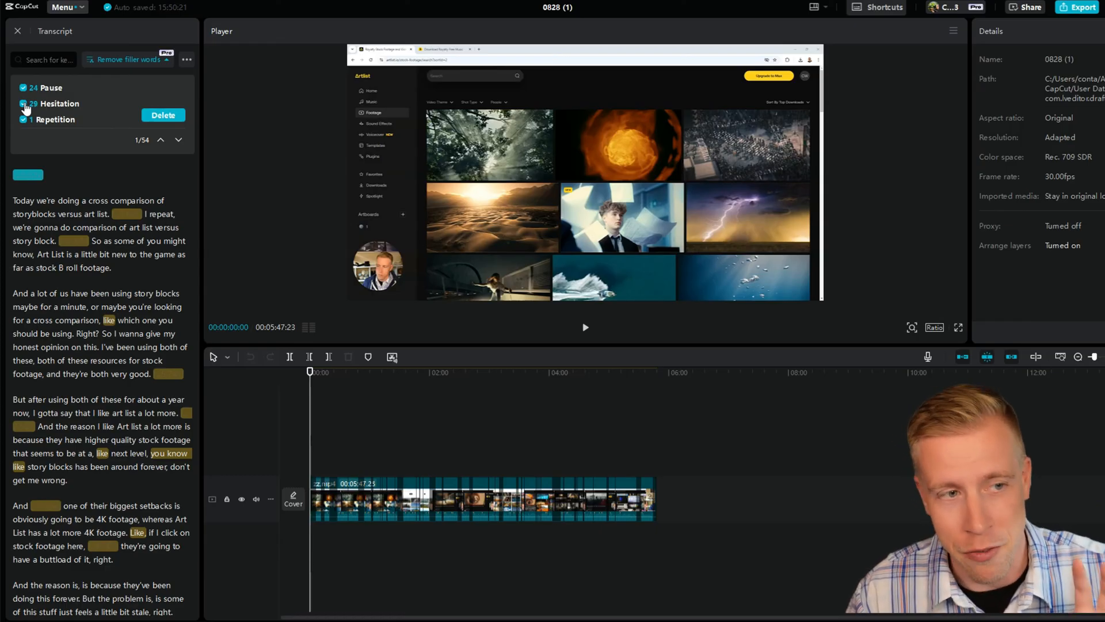
{"action": "left_click", "coordinate": [23, 103]}
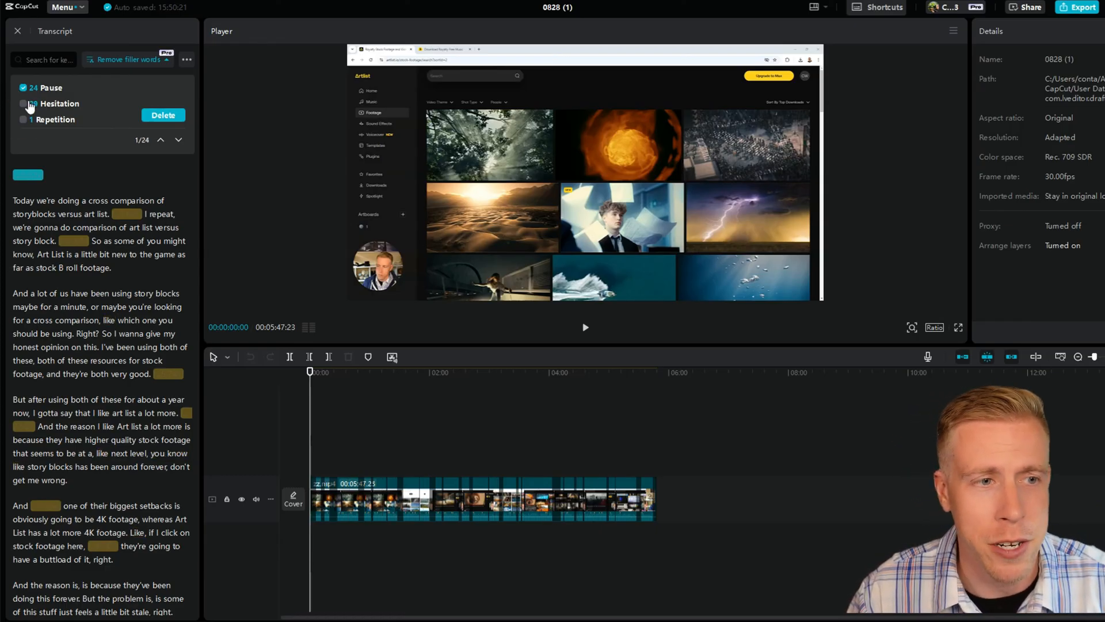
{"action": "left_click", "coordinate": [22, 104]}
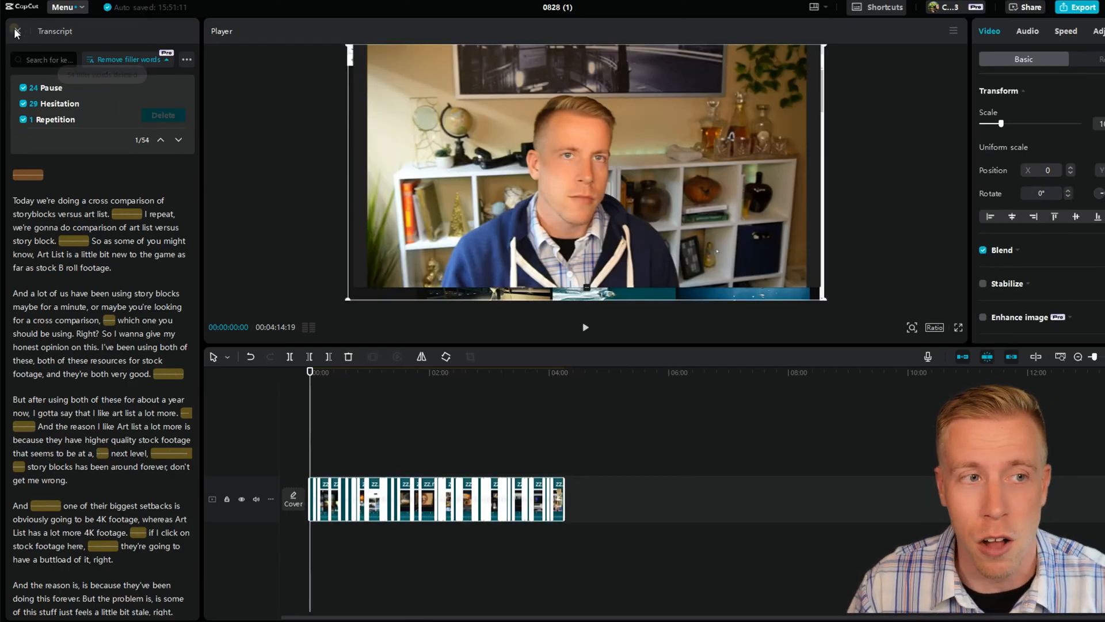
Step: Hand-trim zz.mp4 pieces on the timeline down to about 4:13 and show Auto captions
{"action": "left_click", "coordinate": [15, 31]}
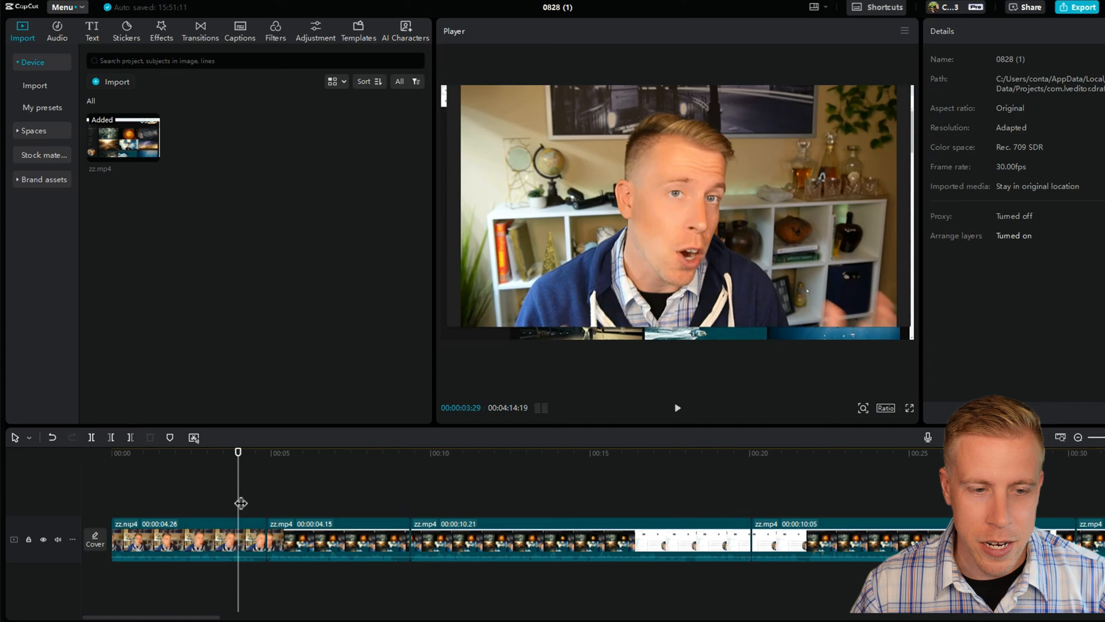
{"action": "left_click", "coordinate": [338, 539]}
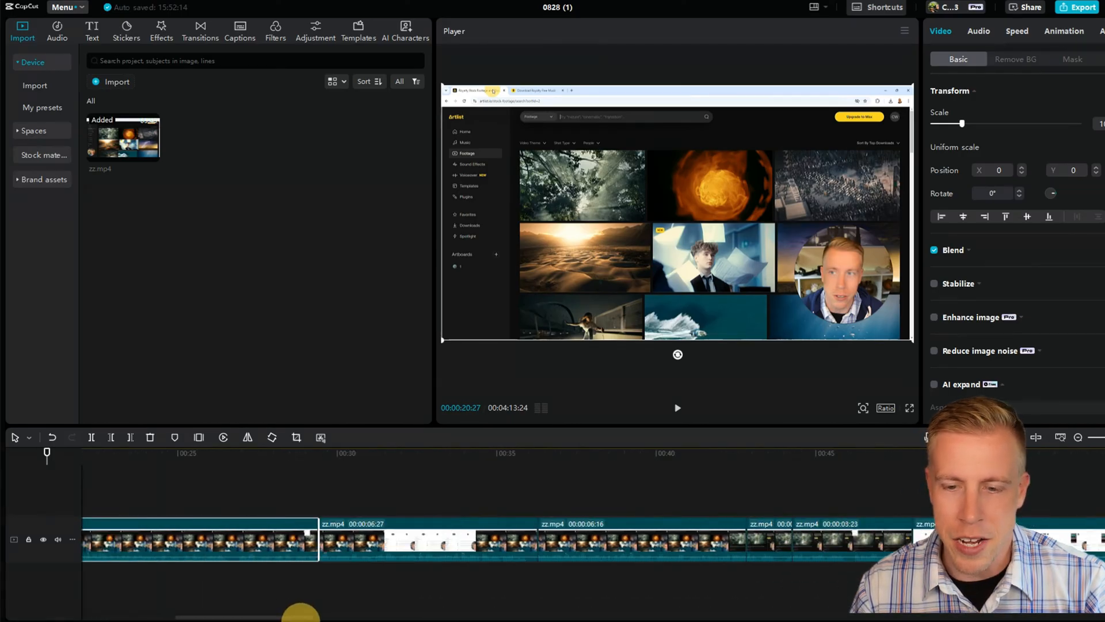
{"action": "left_click", "coordinate": [426, 541]}
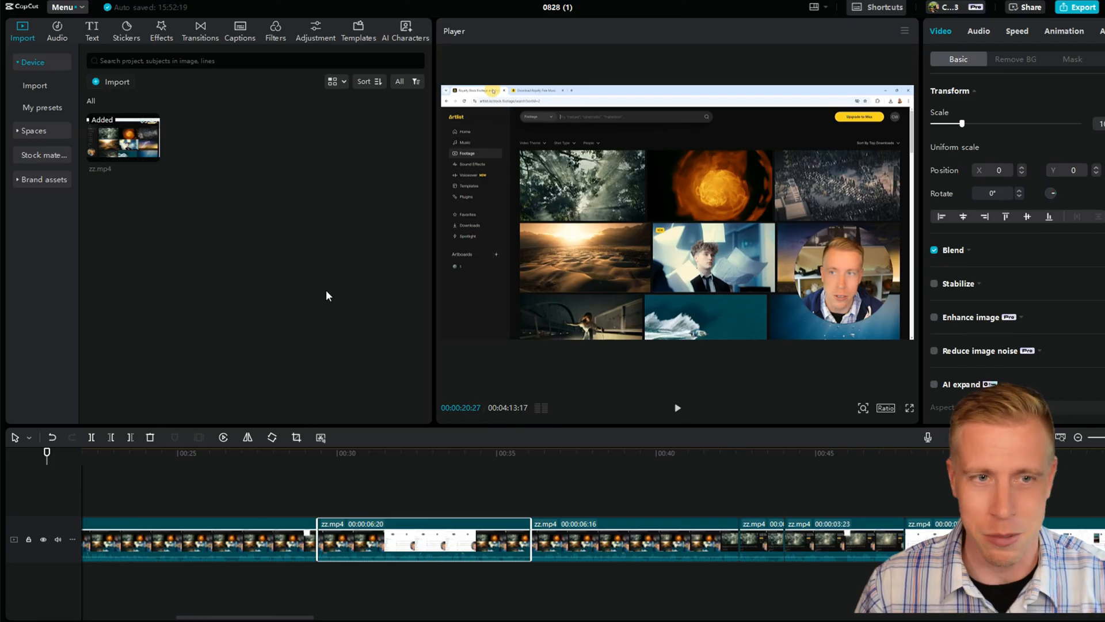
{"action": "mouse_move", "coordinate": [250, 141]}
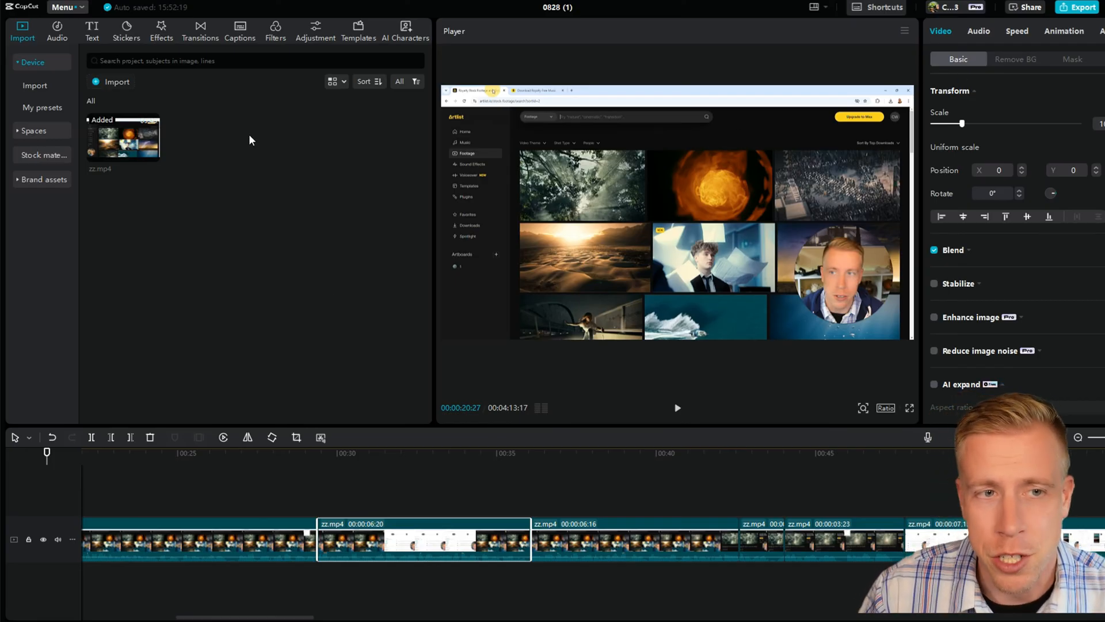
{"action": "mouse_move", "coordinate": [252, 113]}
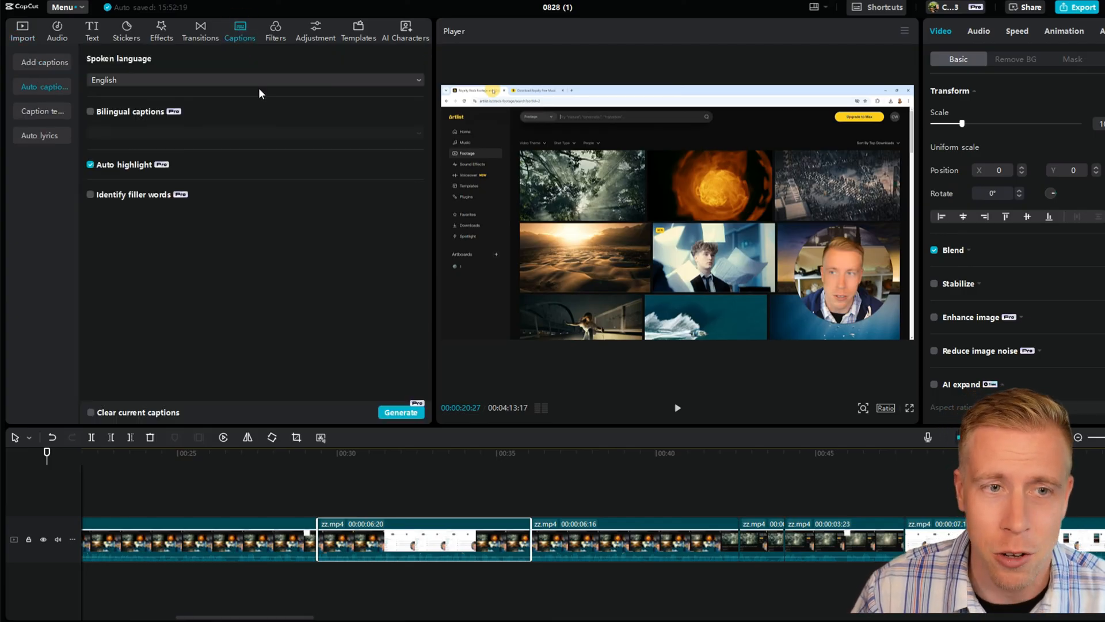
Step: Browse the Filters and Adjustment libraries, then show the AI characters pricing notice
{"action": "left_click", "coordinate": [275, 30]}
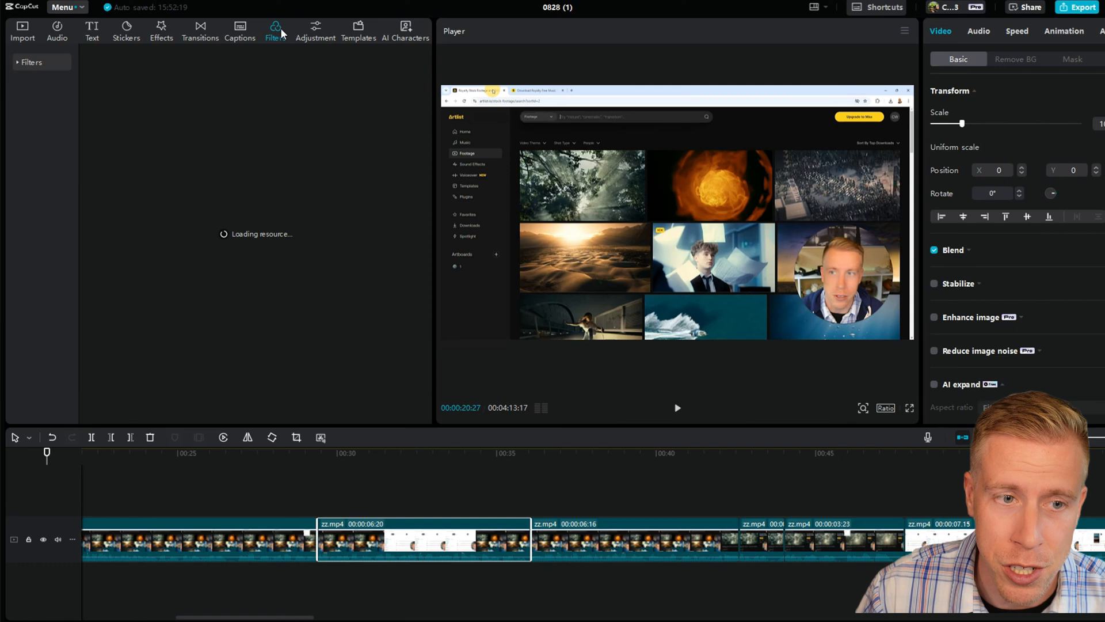
{"action": "left_click", "coordinate": [275, 31]}
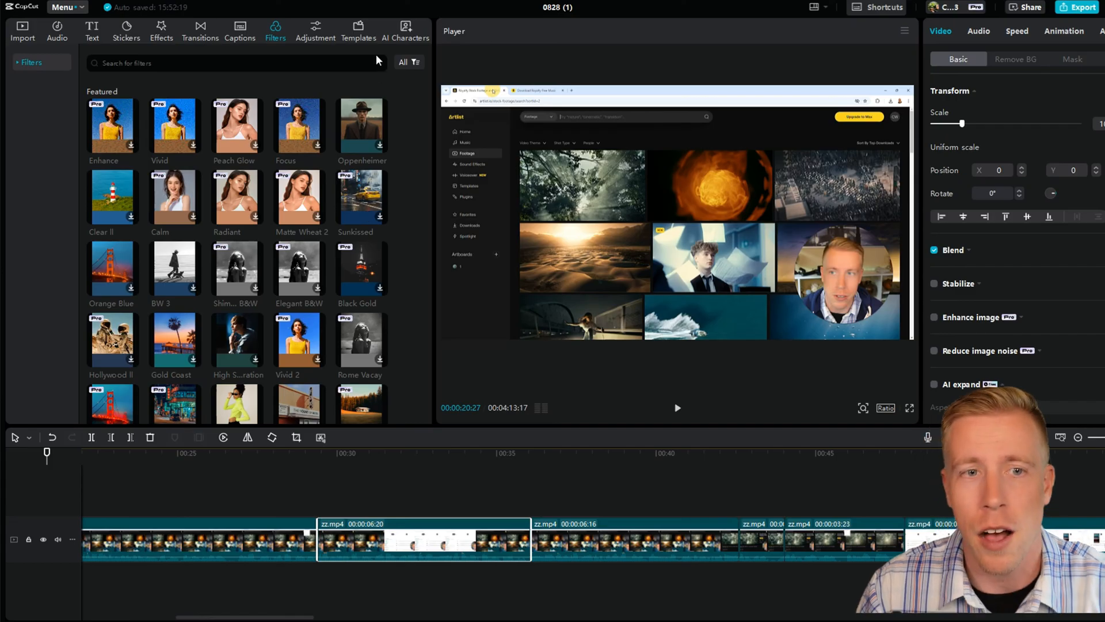
{"action": "left_click", "coordinate": [316, 27]}
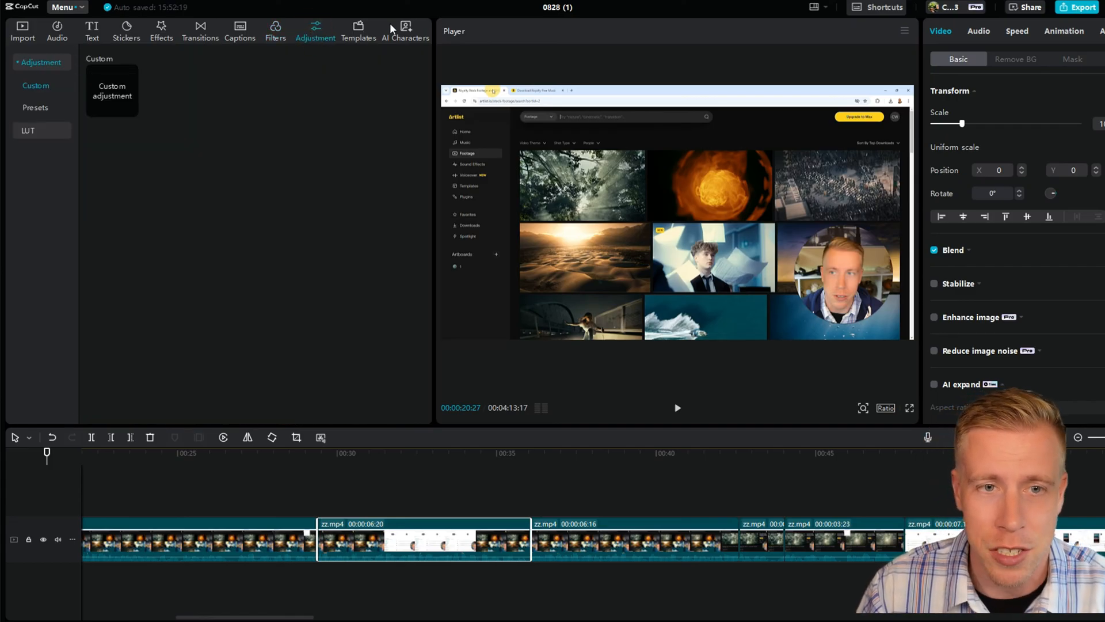
{"action": "left_click", "coordinate": [407, 30]}
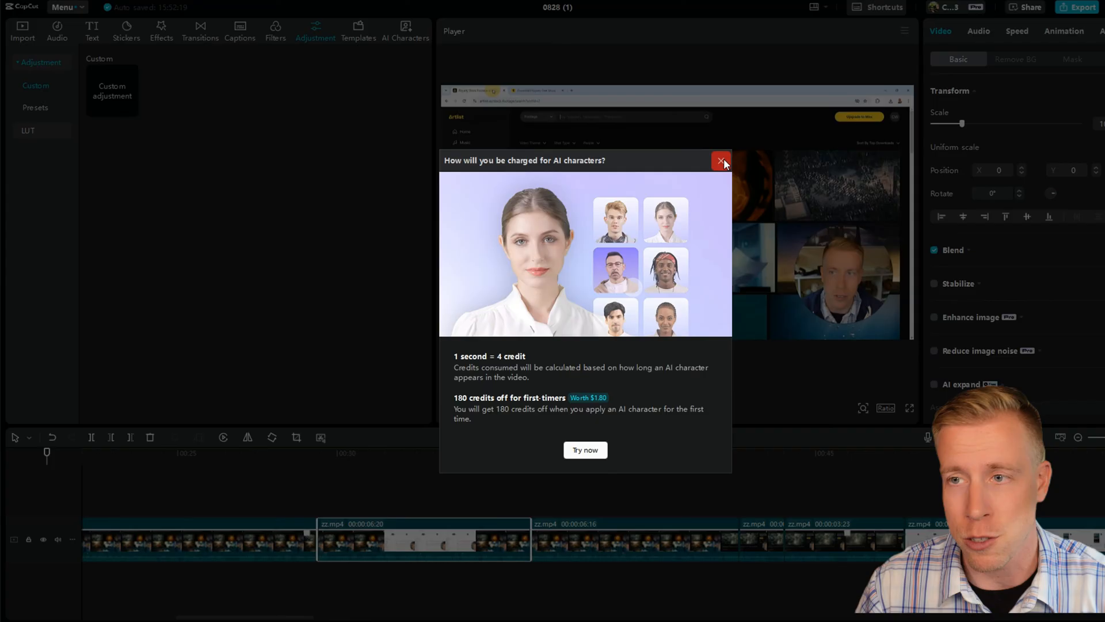
Step: Dismiss the AI character pricing notice and show Remove BG settings for the first clip
{"action": "left_click", "coordinate": [721, 161]}
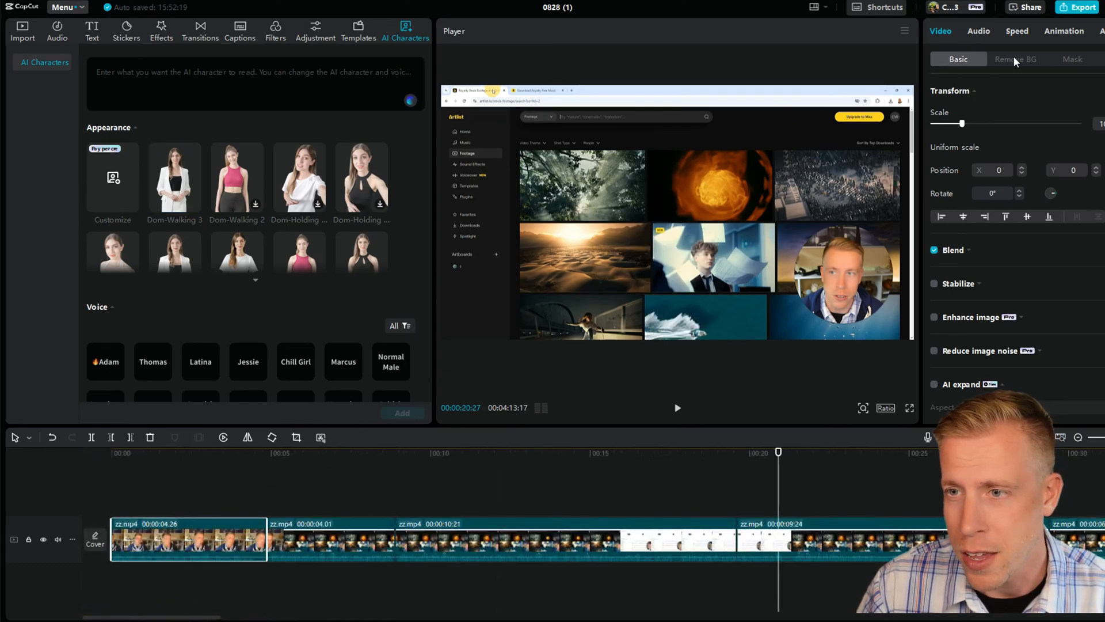
{"action": "left_click", "coordinate": [1015, 59]}
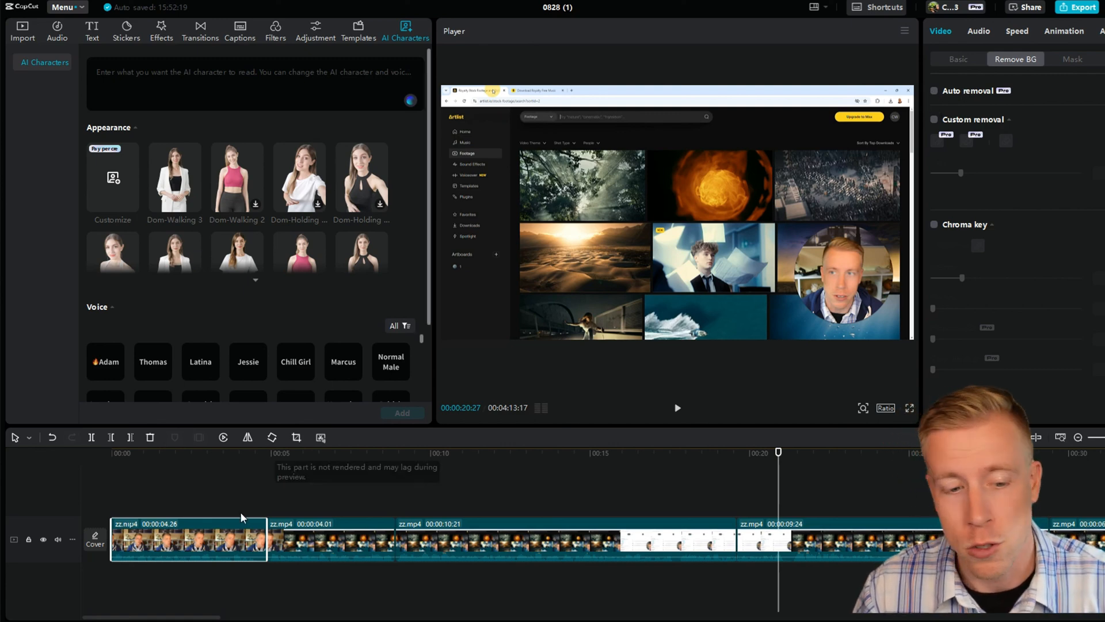
Step: Enable Remove BG Auto removal on the first clip and scrub to preview the speaker against black
{"action": "left_click", "coordinate": [935, 92]}
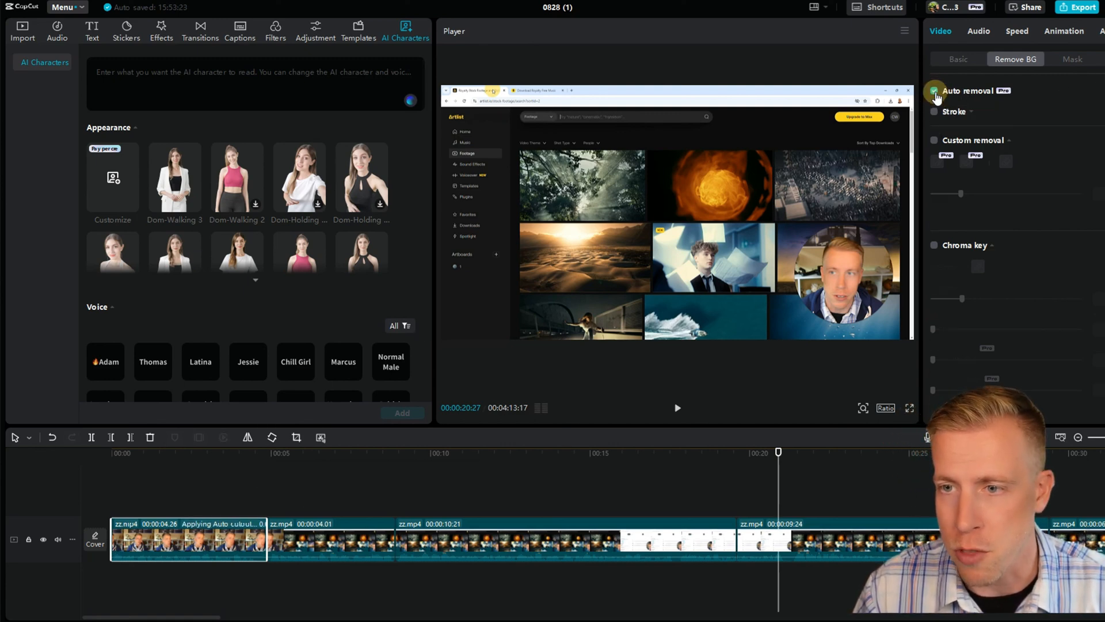
{"action": "left_click", "coordinate": [933, 92]}
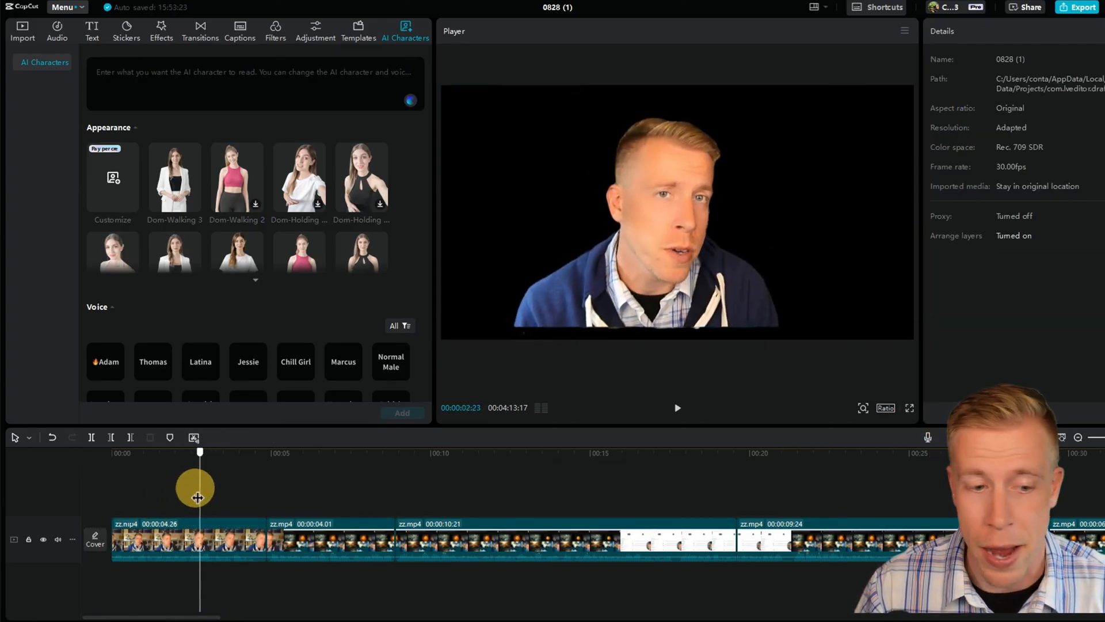
{"action": "left_click_drag", "start_coordinate": [199, 488], "coordinate": [191, 489]}
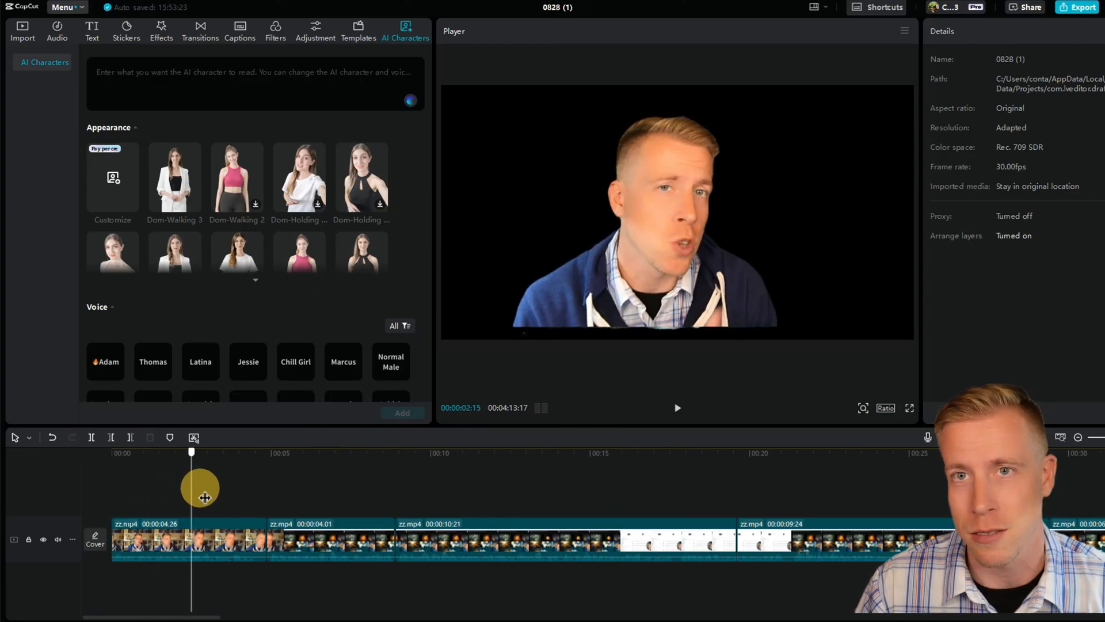